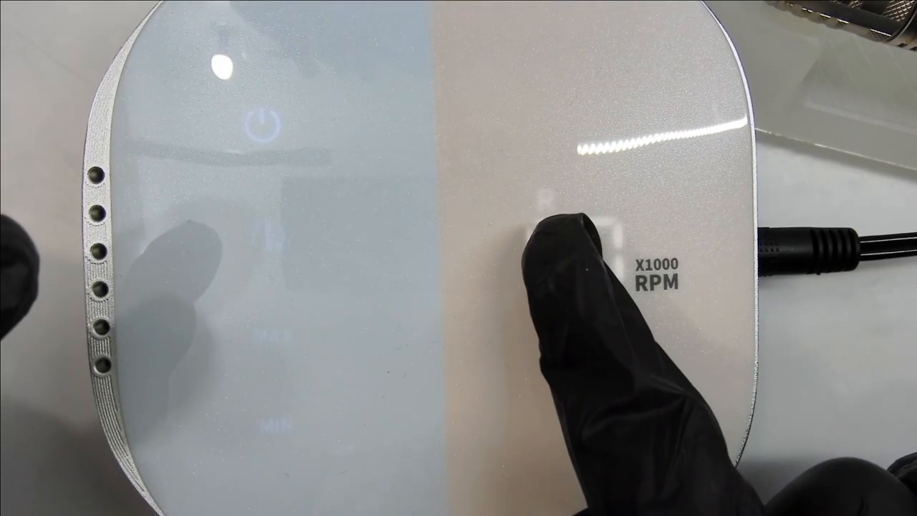
Power on the nail drill controller so the RPM display reads 00 with direction indicator lit.
left_click(573, 251)
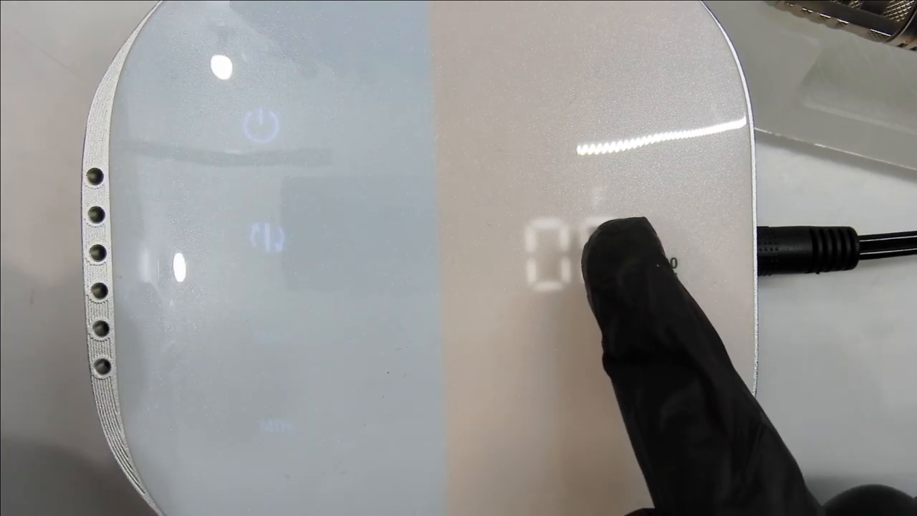